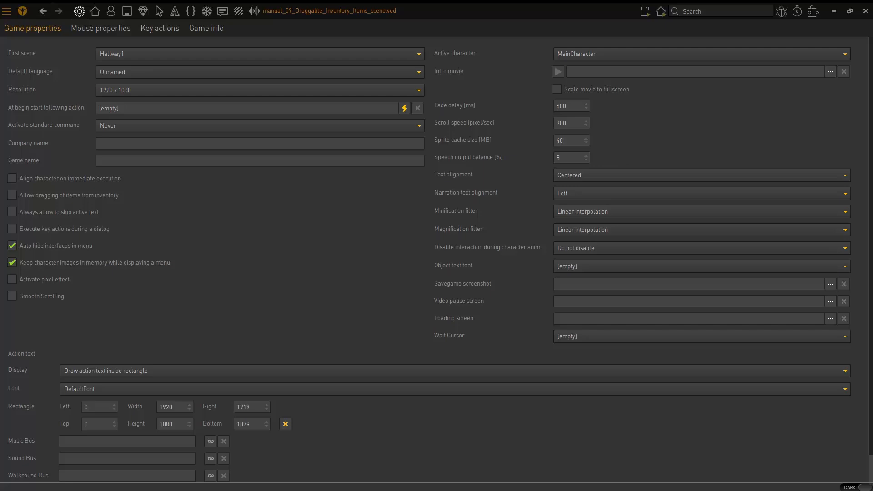
{"action": "mouse_move", "coordinate": [163, 186]}
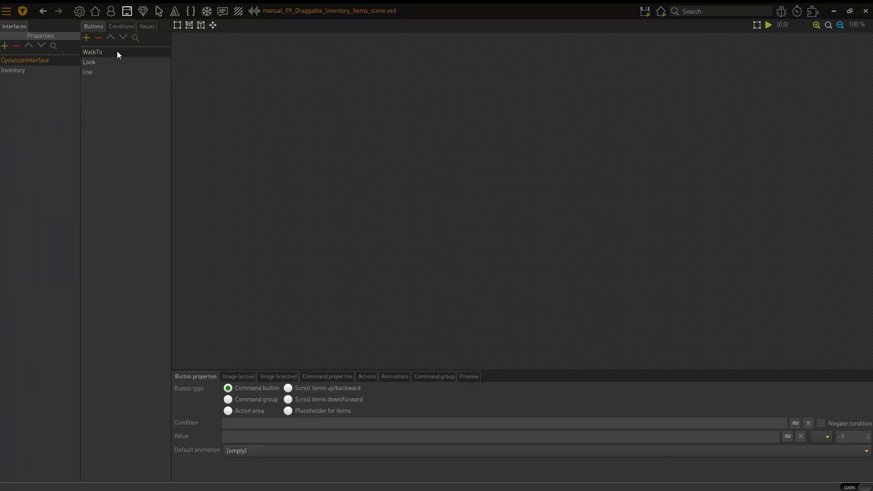
{"action": "left_click", "coordinate": [92, 52]}
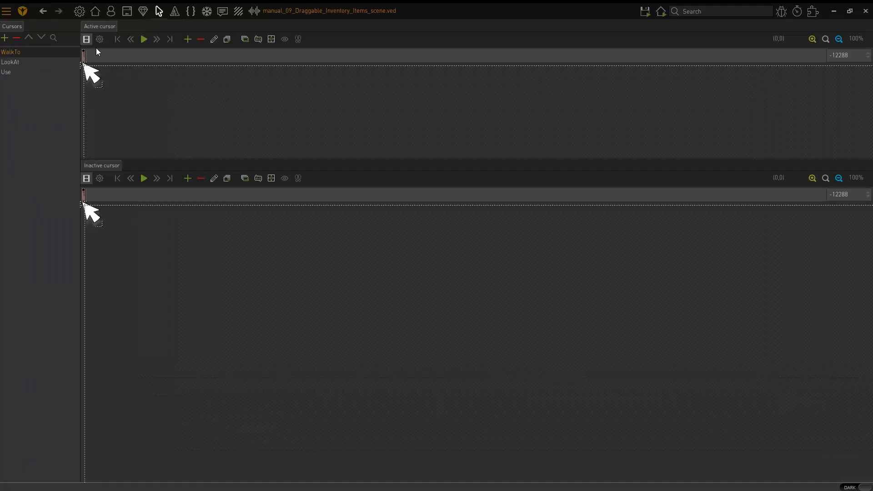
{"action": "double_click", "coordinate": [10, 53]}
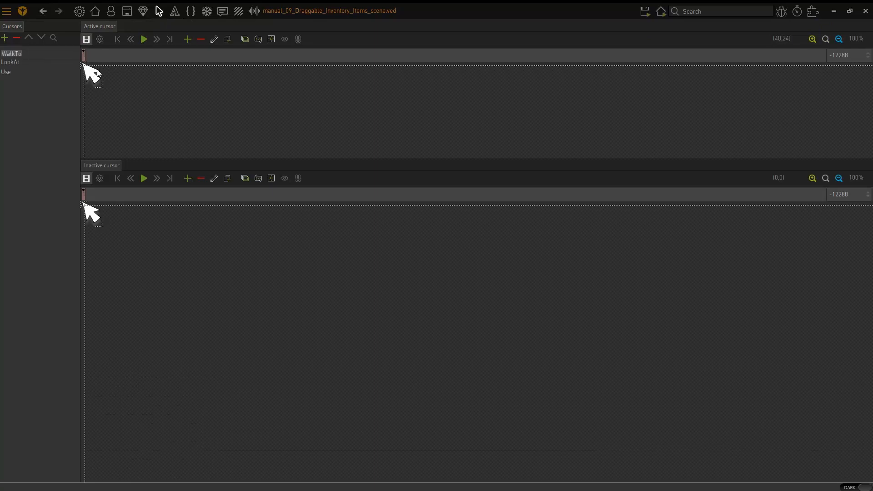
{"action": "mouse_move", "coordinate": [106, 96]}
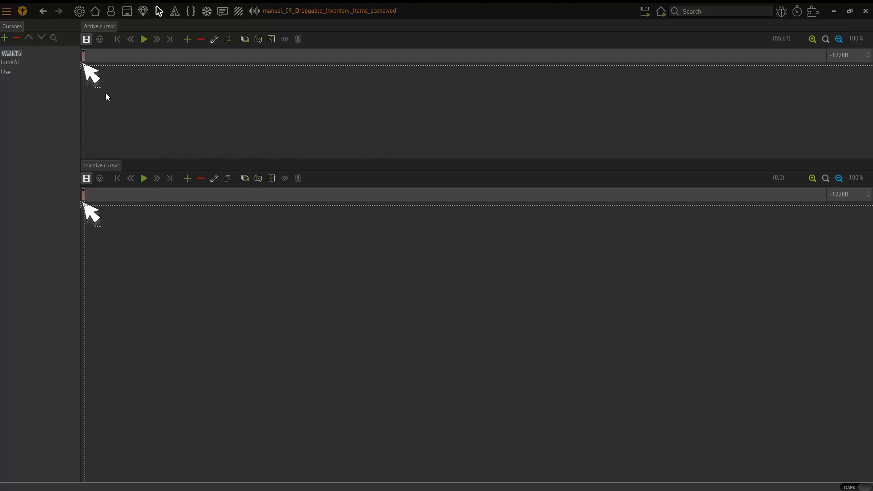
{"action": "mouse_move", "coordinate": [103, 81]}
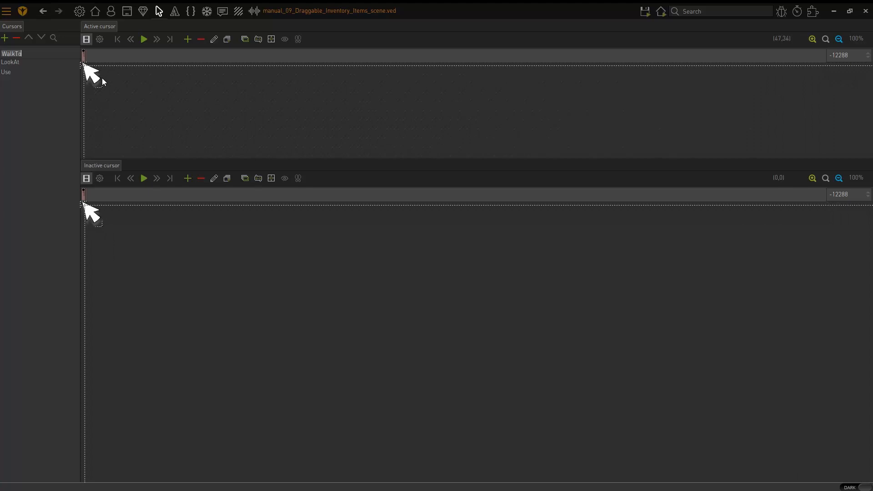
{"action": "mouse_move", "coordinate": [142, 10]}
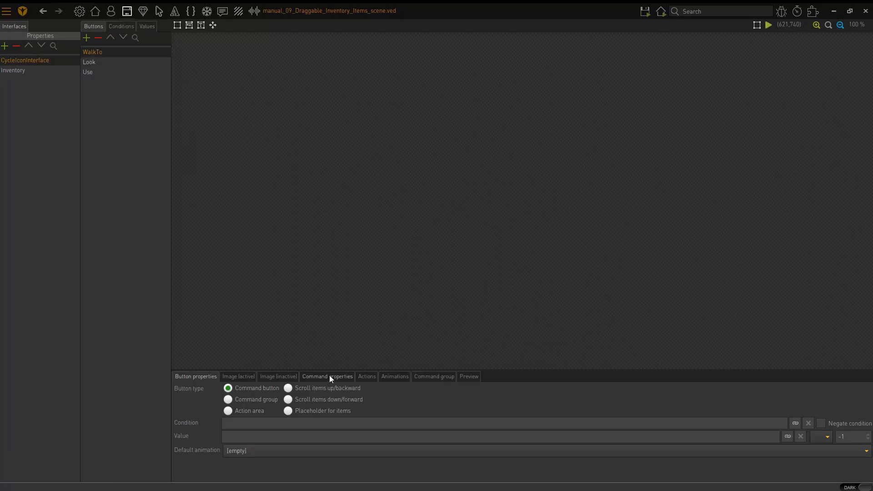
- Tick 'Items can be dragged with this command' in the WalkTo button's command properties
{"action": "left_click", "coordinate": [327, 377]}
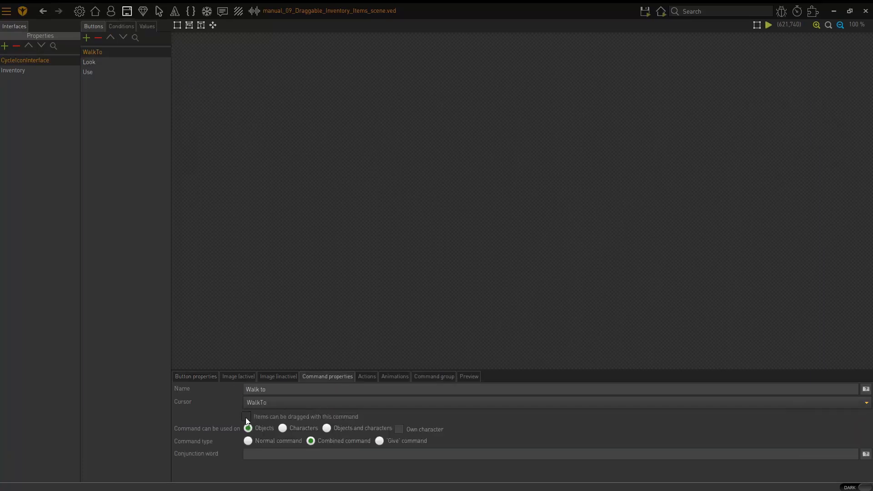
{"action": "left_click", "coordinate": [246, 416]}
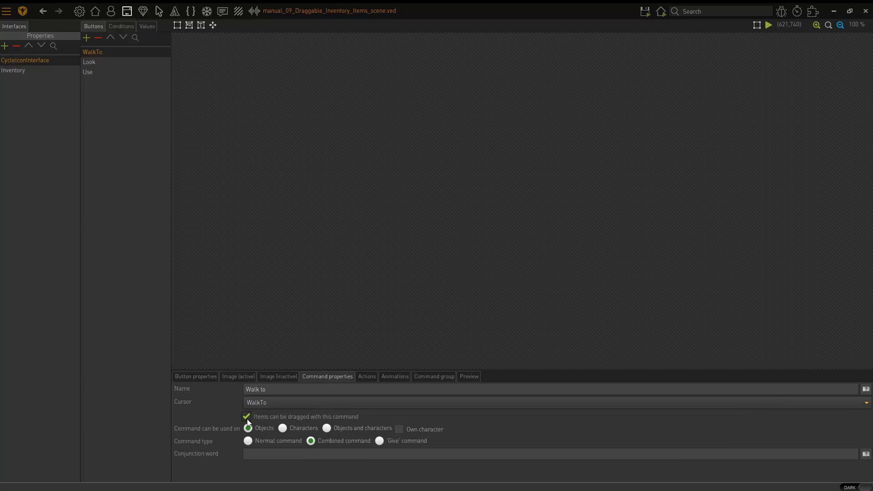
{"action": "left_click", "coordinate": [248, 428]}
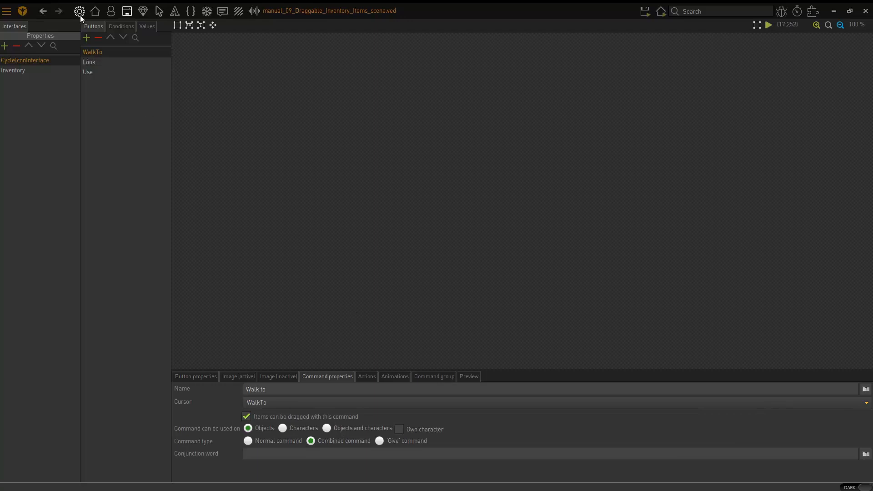
- Enable 'Allow dragging of items from inventory' in the Game properties
{"action": "left_click", "coordinate": [79, 10]}
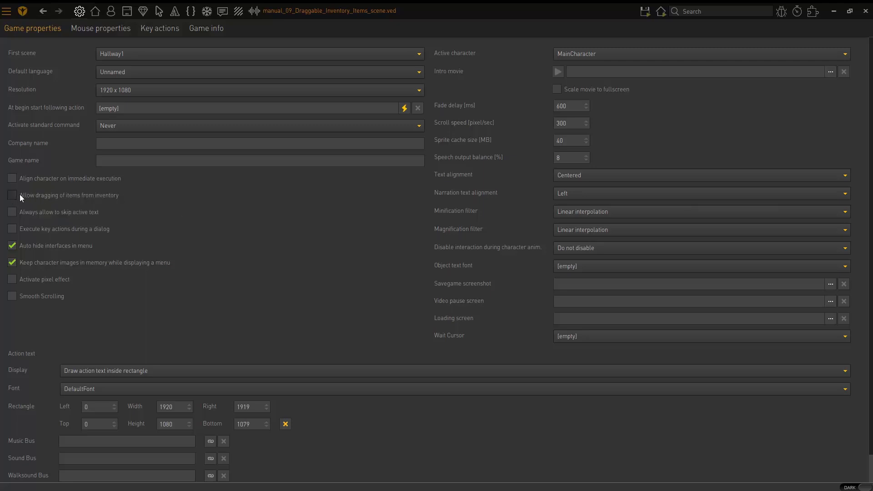
{"action": "left_click", "coordinate": [12, 195]}
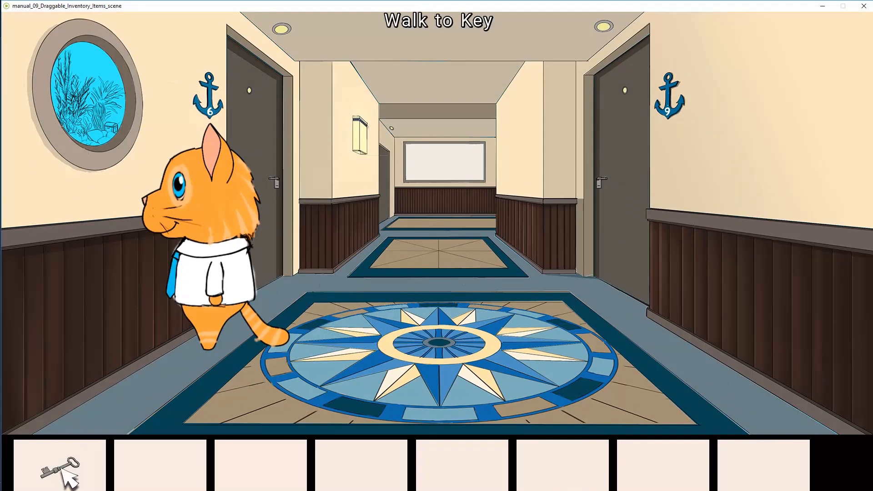
{"action": "left_click_drag", "start_coordinate": [60, 467], "coordinate": [79, 275]}
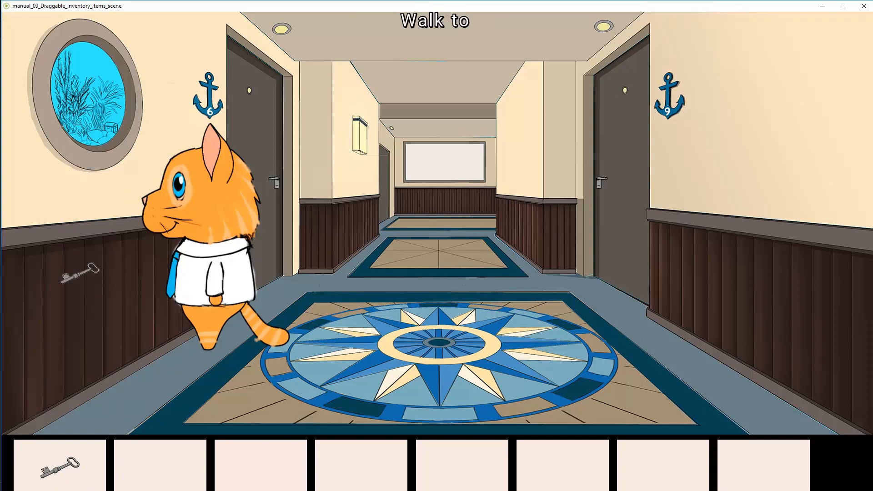
{"action": "left_click_drag", "start_coordinate": [79, 275], "coordinate": [295, 355]}
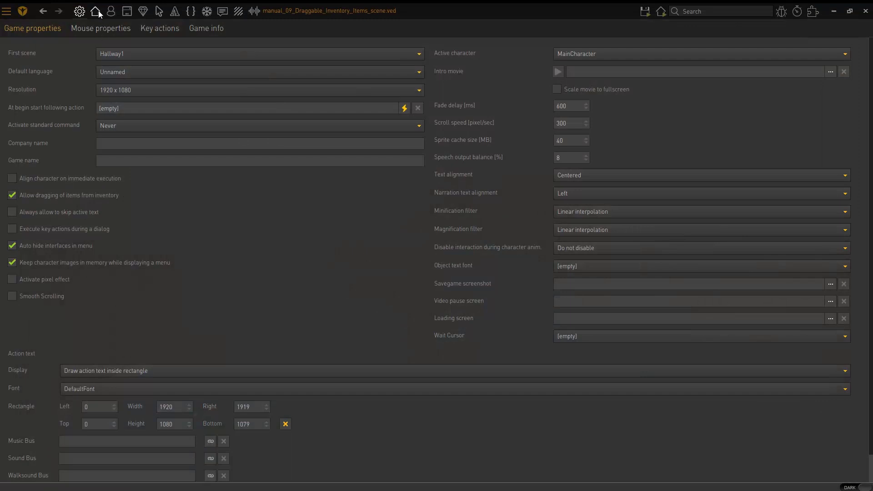
- Add a Door action triggered by the WalkTo command with item Key, then open it to edit its trigger
{"action": "left_click", "coordinate": [94, 11]}
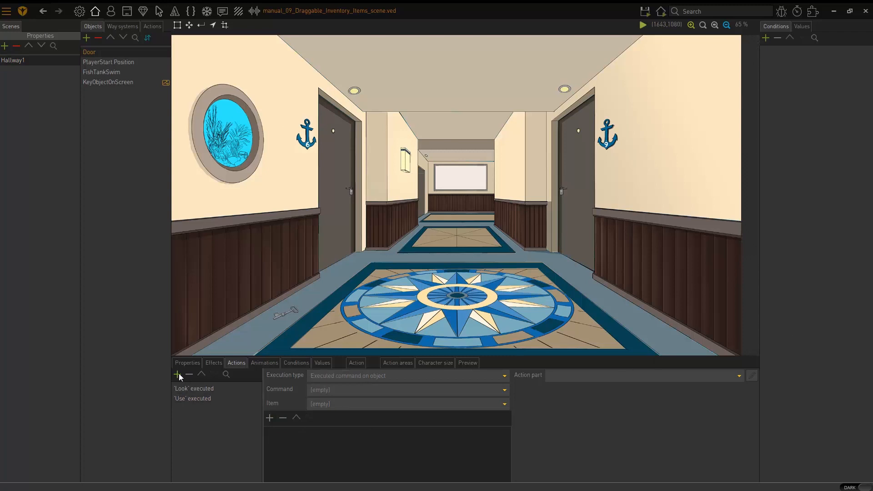
{"action": "left_click", "coordinate": [177, 374]}
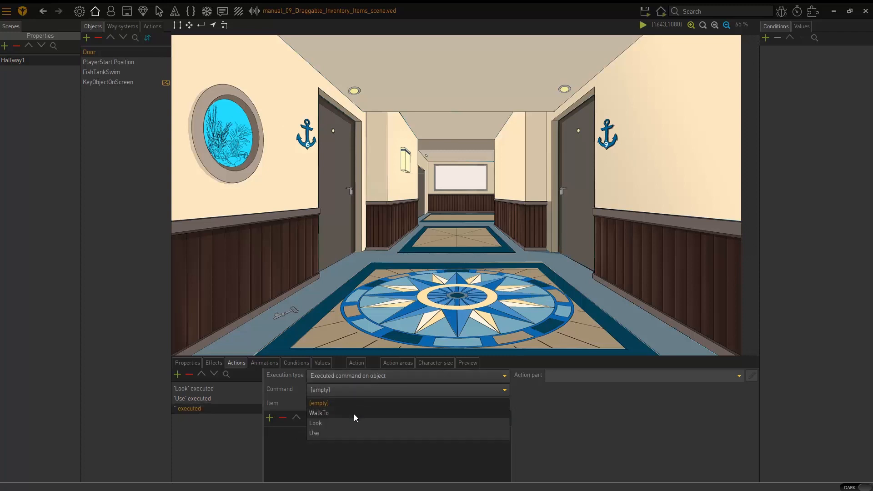
{"action": "left_click", "coordinate": [320, 413]}
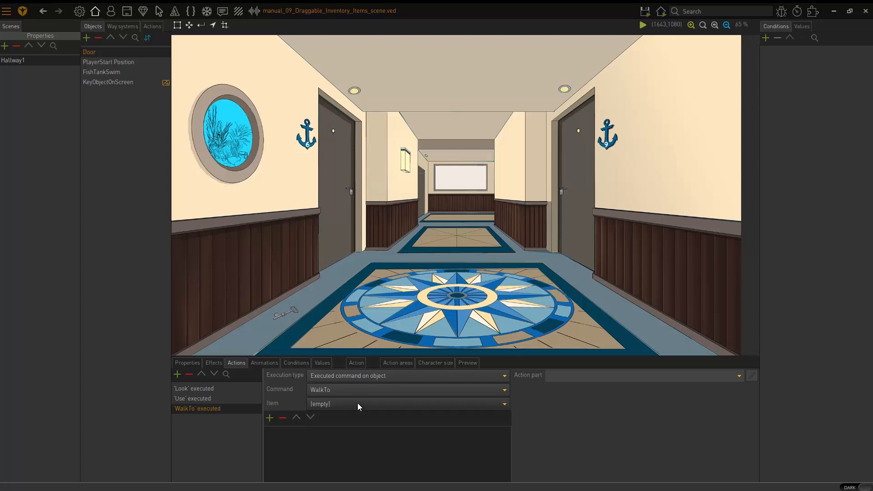
{"action": "left_click", "coordinate": [408, 404]}
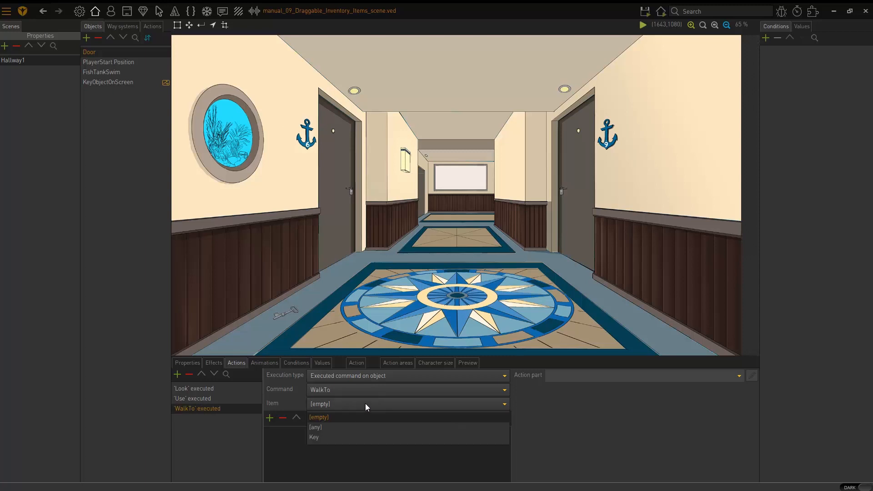
{"action": "left_click", "coordinate": [314, 437]}
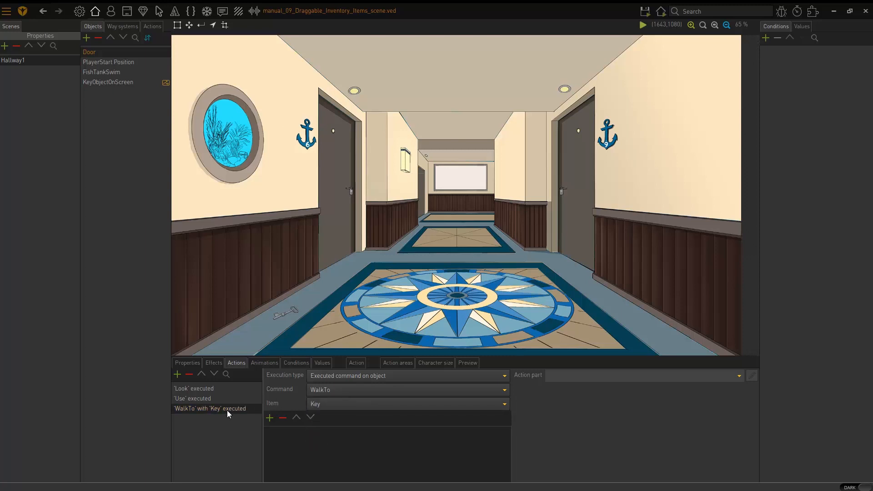
{"action": "left_click", "coordinate": [209, 409]}
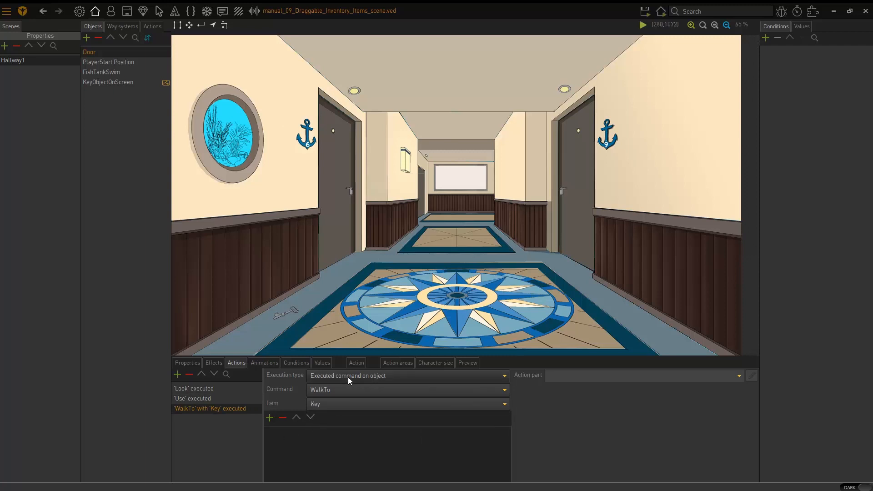
{"action": "left_click", "coordinate": [410, 375]}
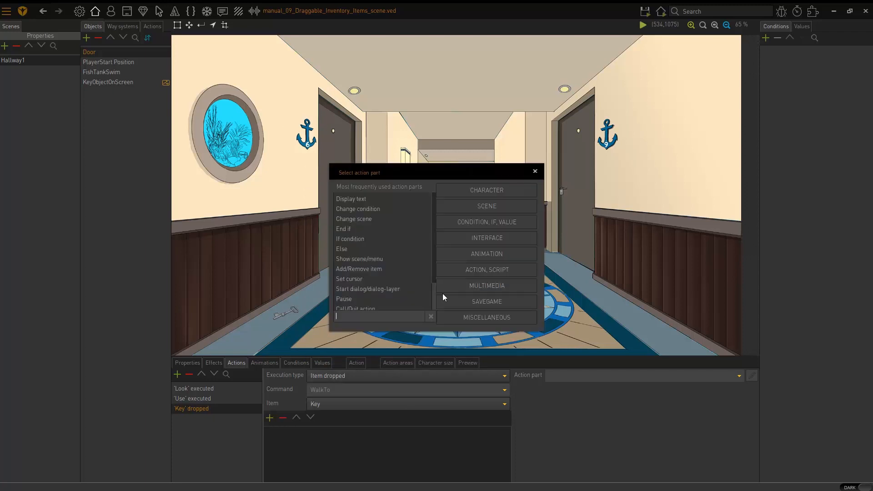
- Add a MainCharacter 'Display text' action part and type the message 'door is unloc'
{"action": "left_click", "coordinate": [352, 199]}
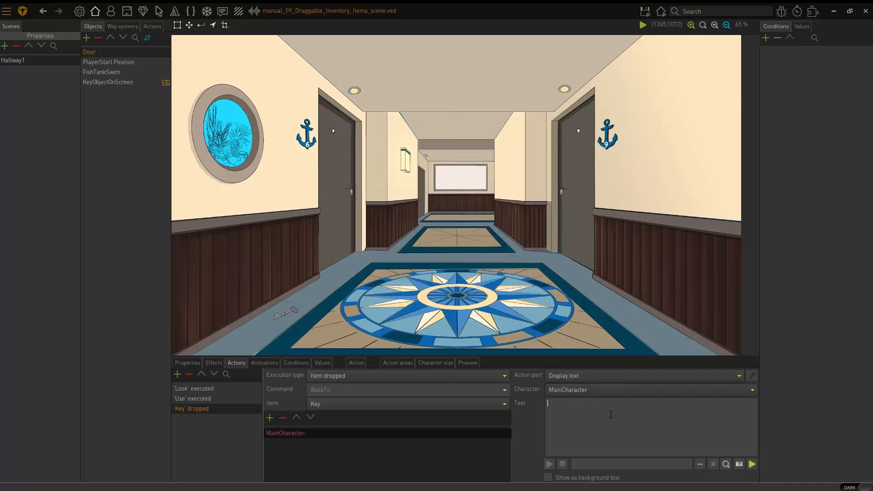
{"action": "type", "text": "door is"}
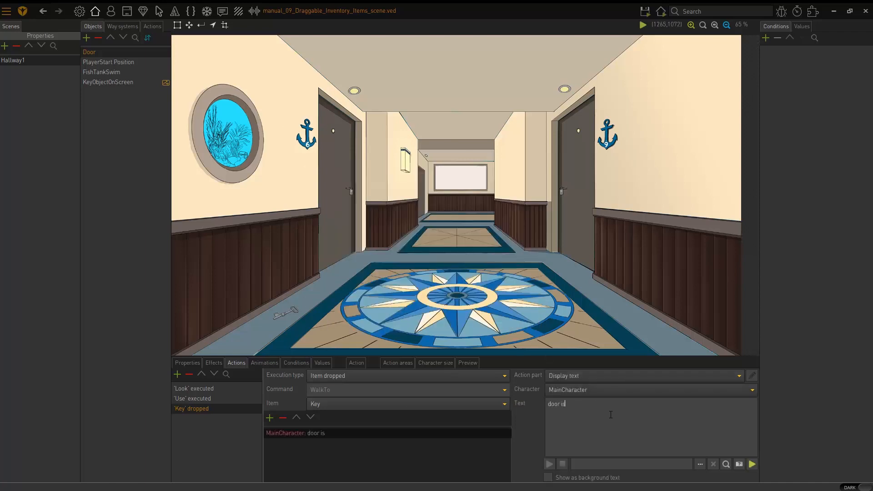
{"action": "type", "text": "unloc"}
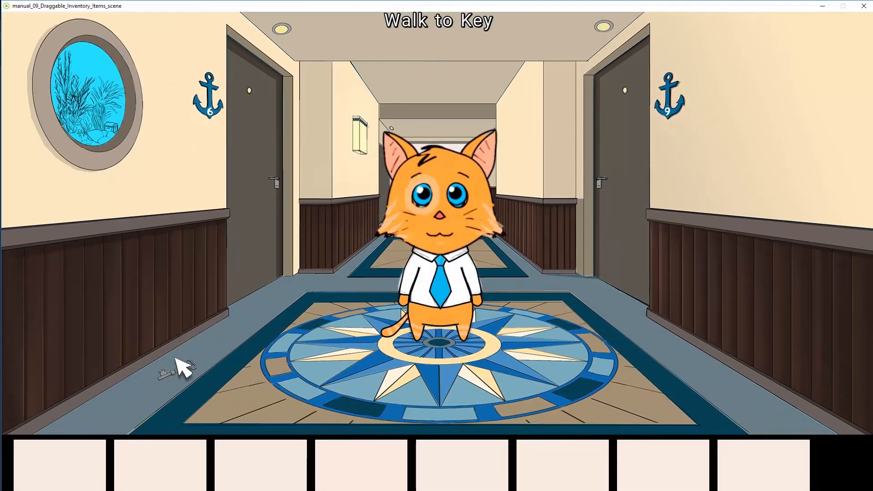
- Click the key in the running hallway scene to send the character toward it
{"action": "left_click", "coordinate": [178, 373]}
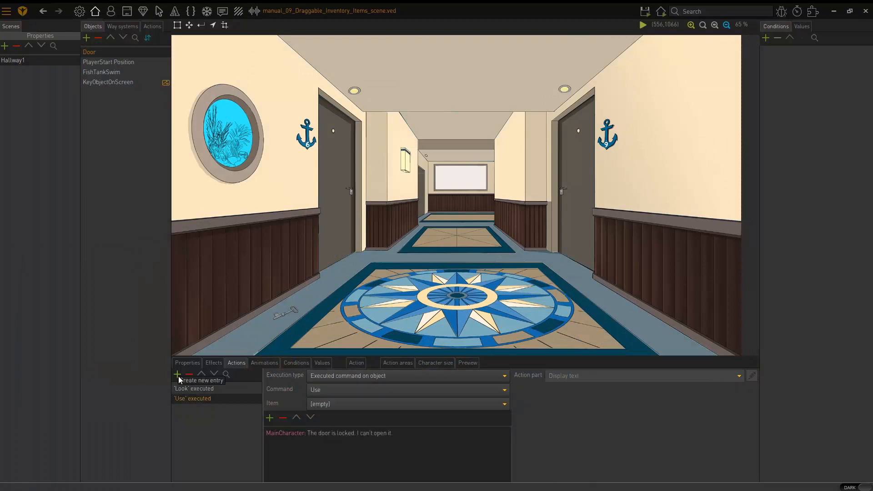
- Create a 'Key' dropped action on the Door whose Display text part says 'test'
{"action": "left_click", "coordinate": [177, 374]}
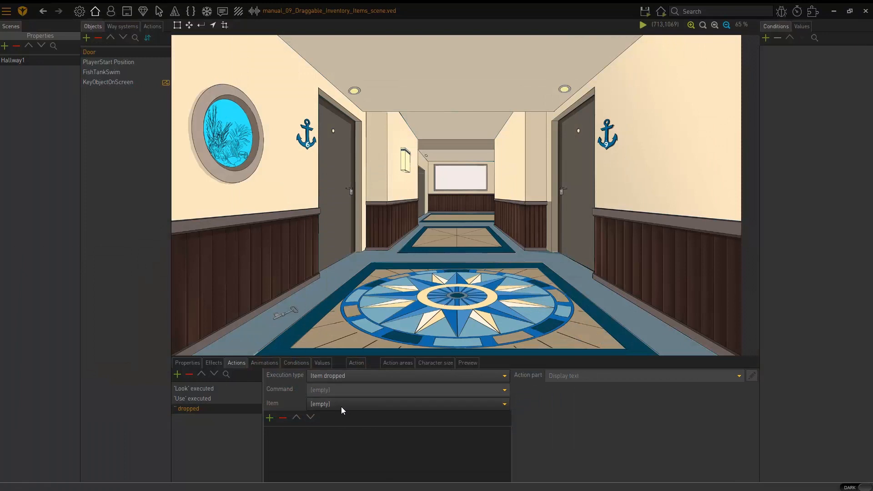
{"action": "left_click", "coordinate": [406, 404]}
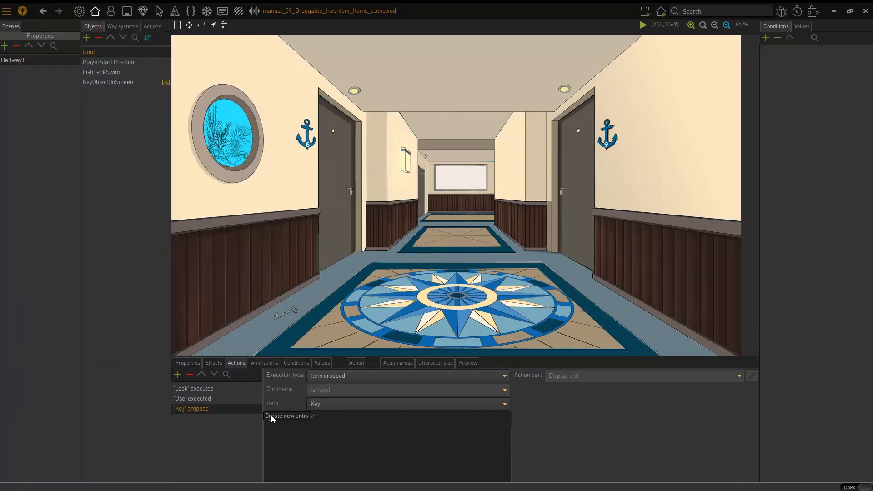
{"action": "left_click", "coordinate": [287, 416]}
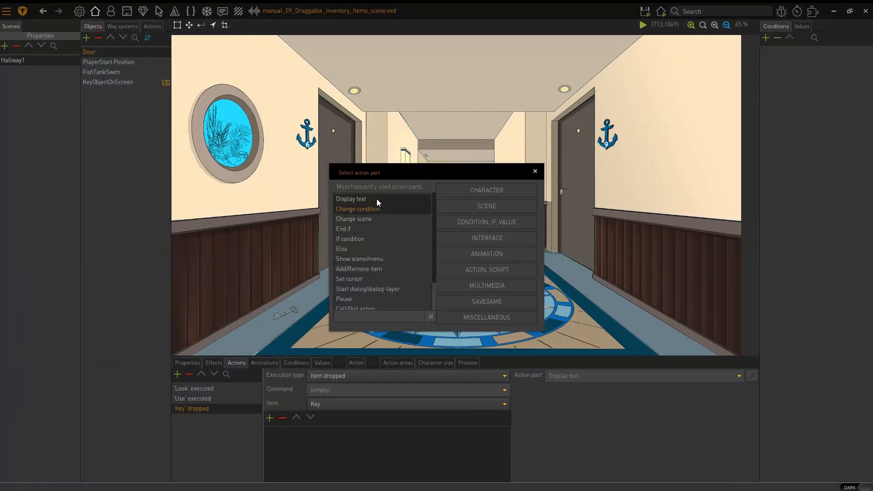
{"action": "type", "text": "test"}
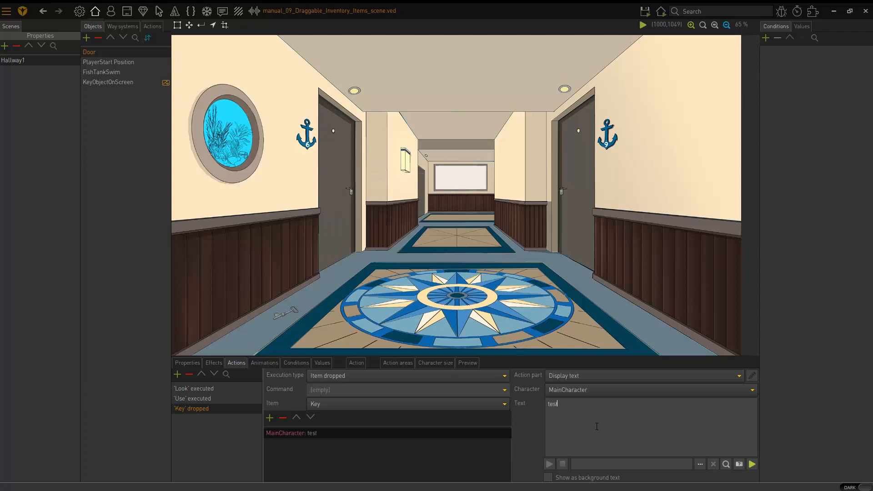
{"action": "left_click", "coordinate": [645, 11]}
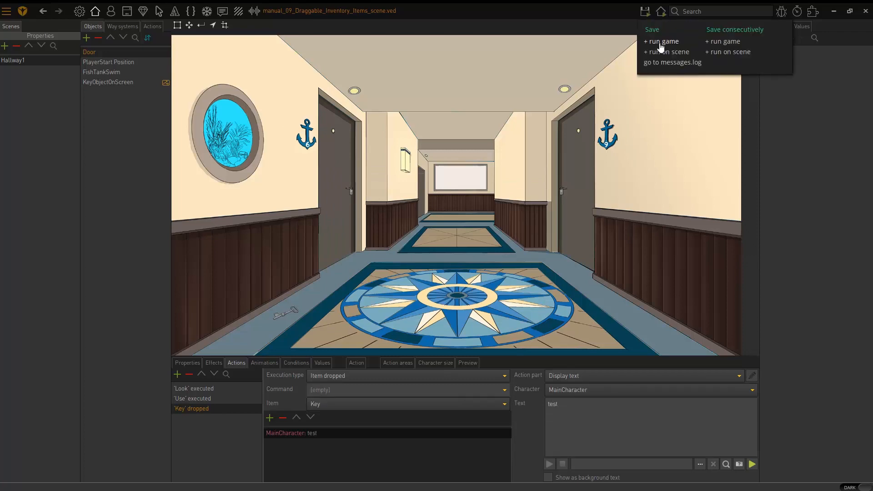
- Choose 'Save + run game' to save the project and launch the test
{"action": "left_click", "coordinate": [662, 41]}
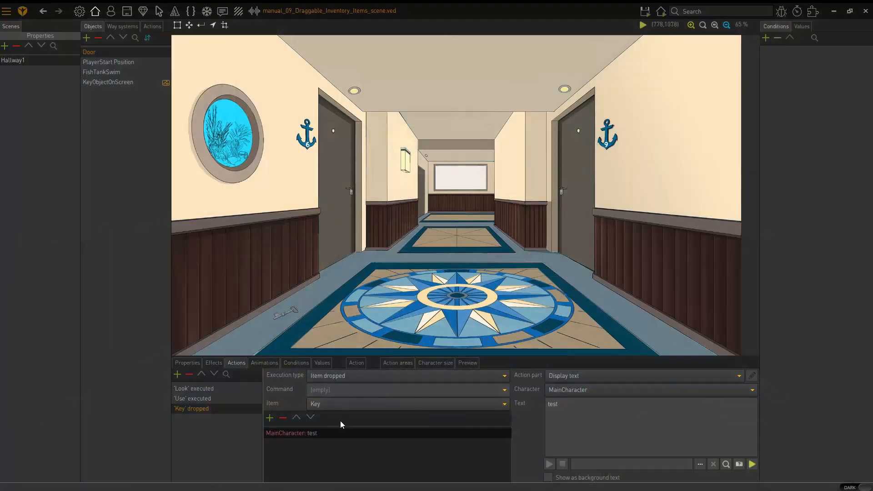
{"action": "mouse_move", "coordinate": [342, 395]}
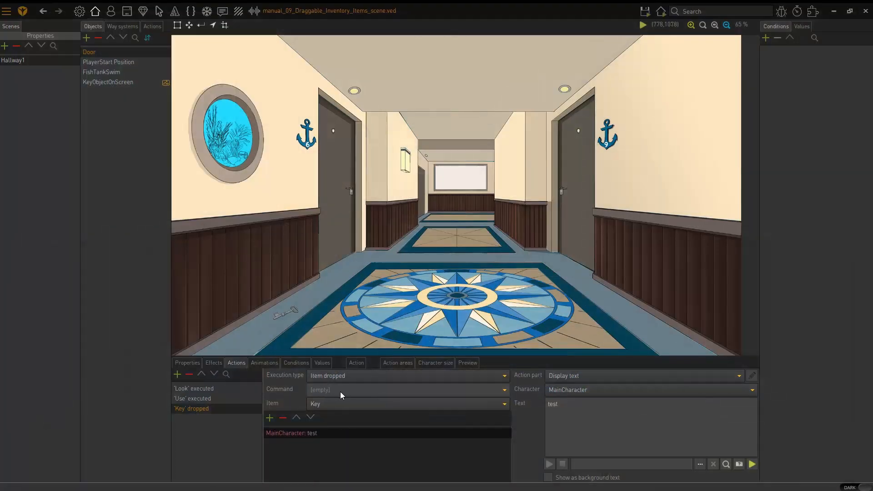
{"action": "mouse_move", "coordinate": [336, 410]}
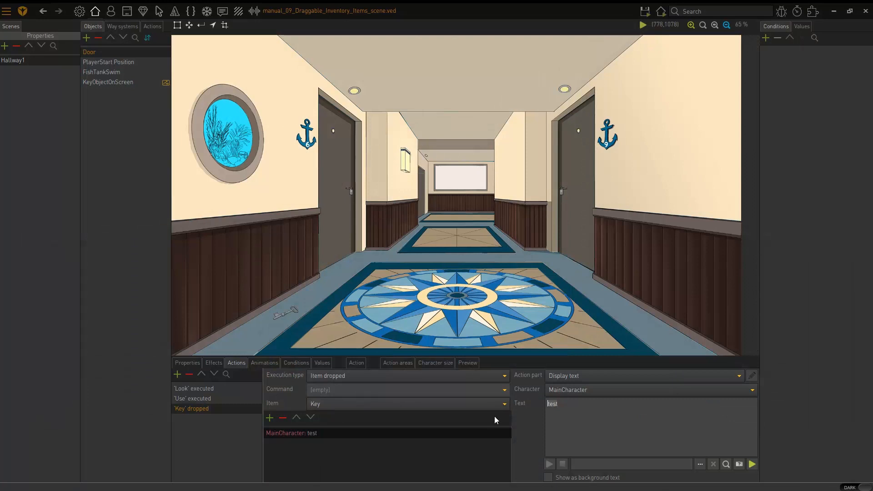
{"action": "mouse_move", "coordinate": [489, 427]}
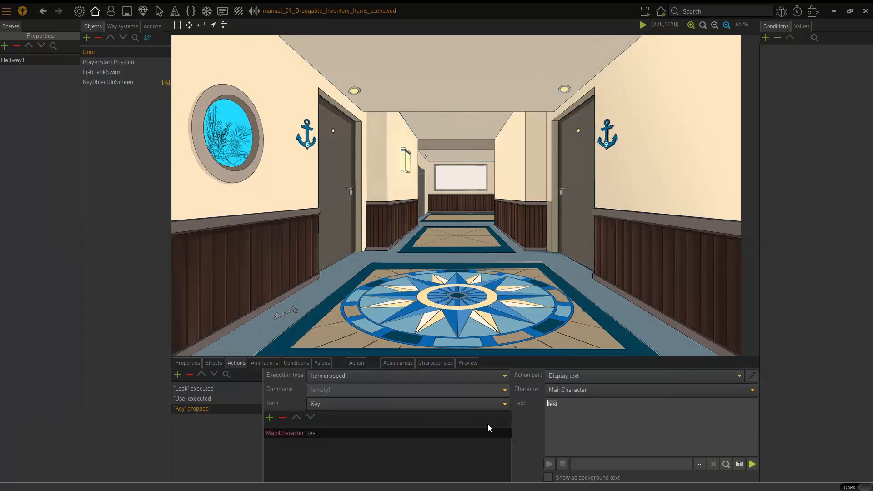
{"action": "mouse_move", "coordinate": [812, 462]}
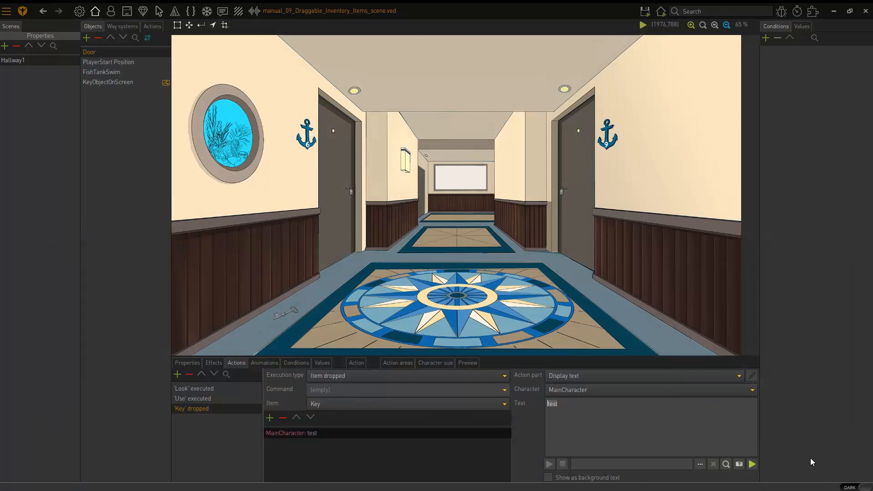